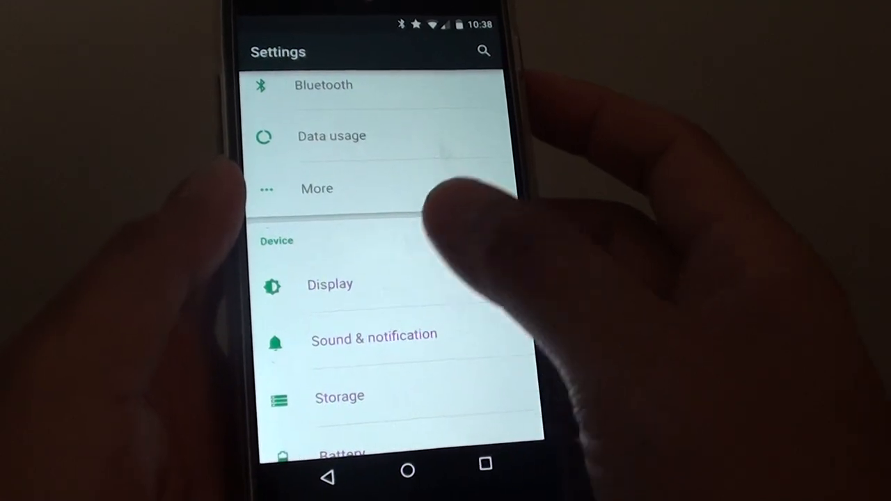
# - Reach the Daydream settings from Display with Google Photos chosen as the daydream
pyautogui.click(329, 285)
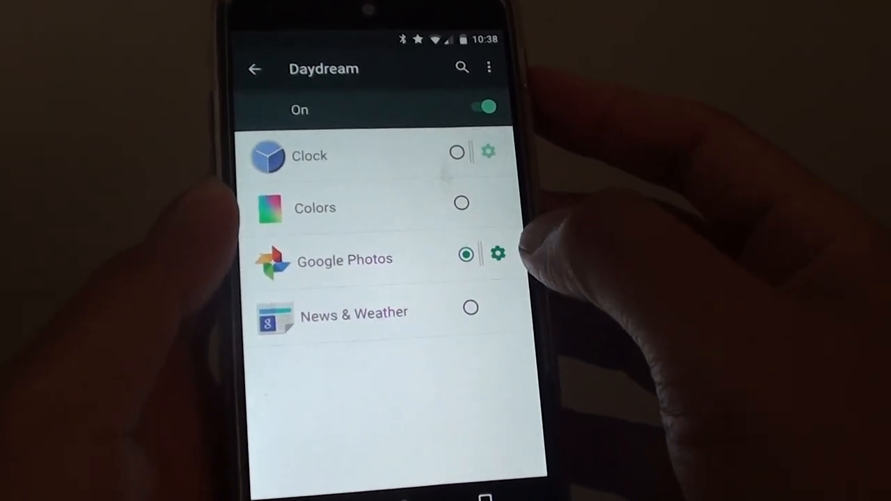
pyautogui.click(498, 254)
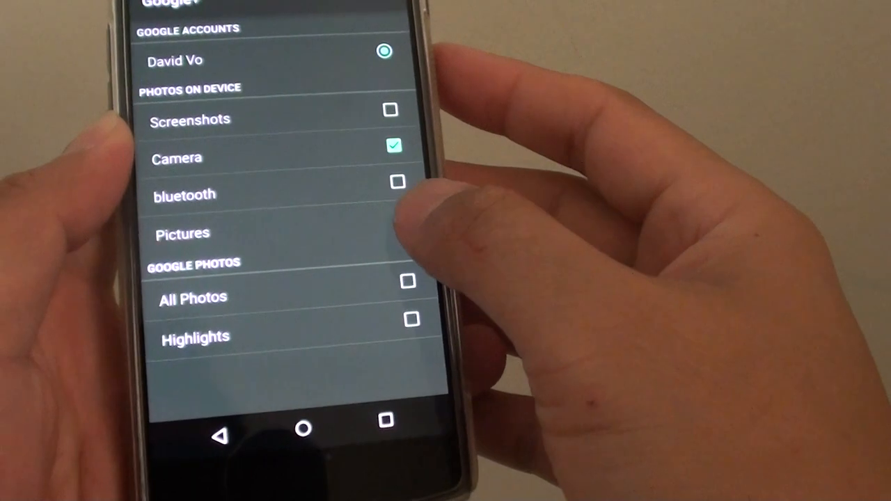
# - Return to the Daydream list and reveal the Start now option from the overflow menu
pyautogui.click(398, 234)
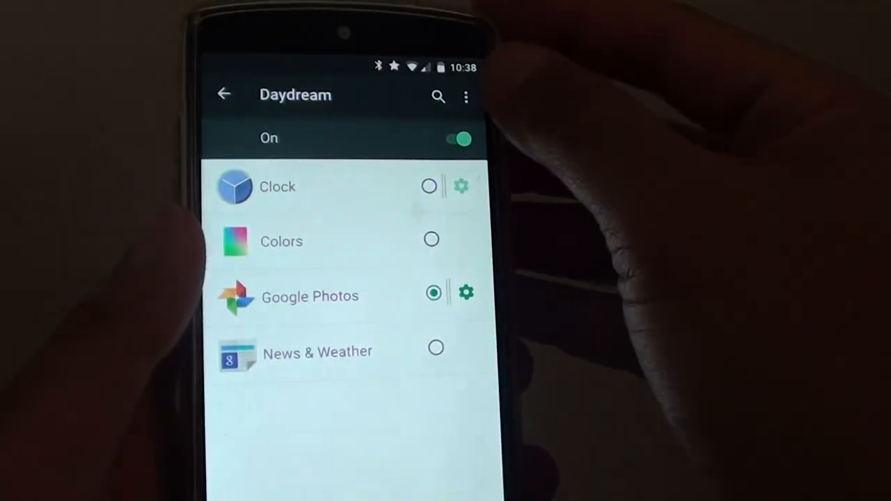
pyautogui.click(467, 97)
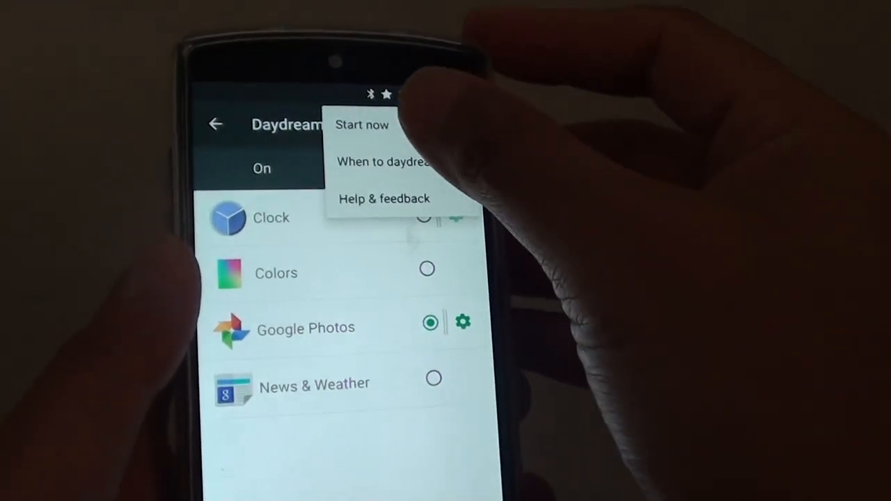